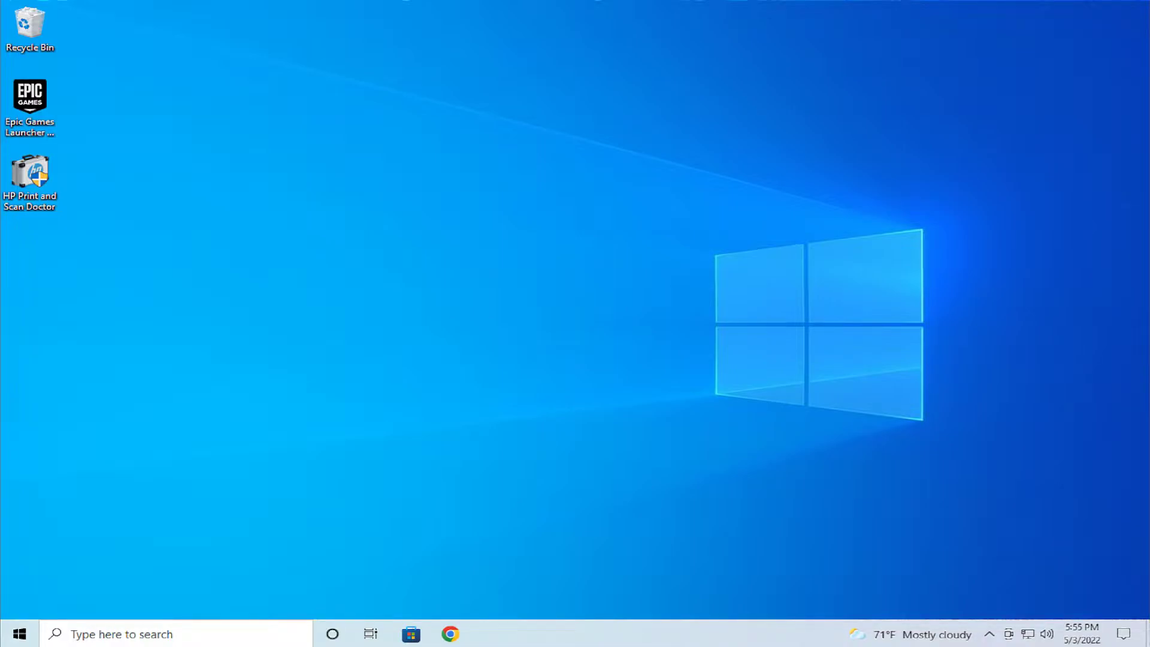
- Search the Start menu for 'setit' and launch the Settings app
click(15, 634)
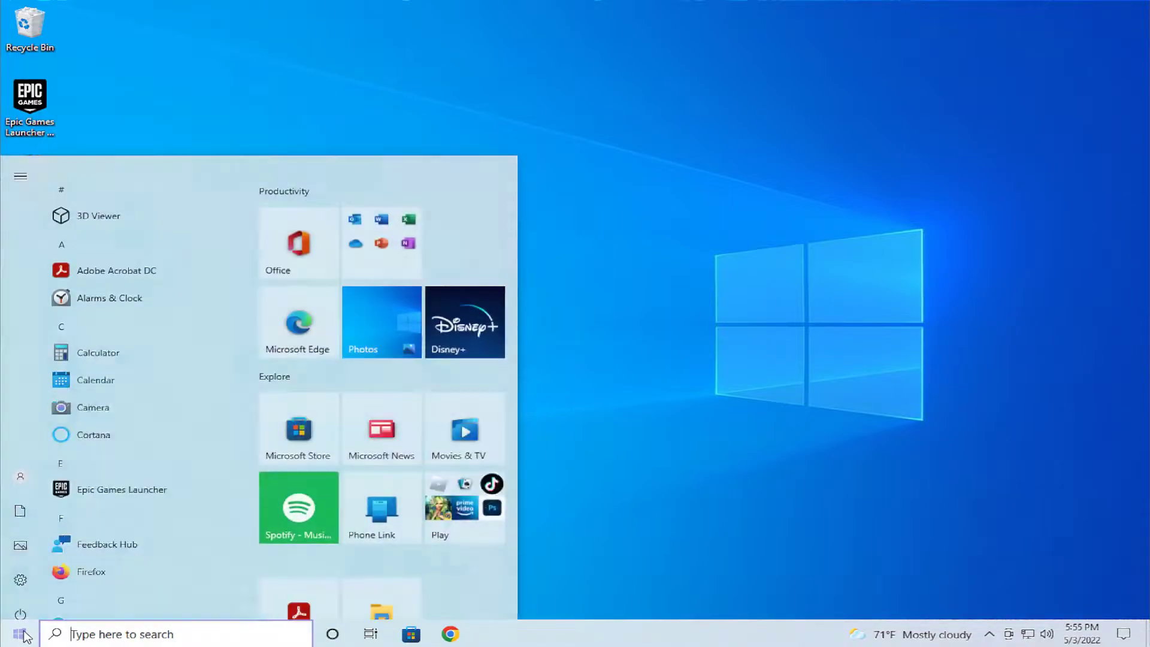
text(Services)
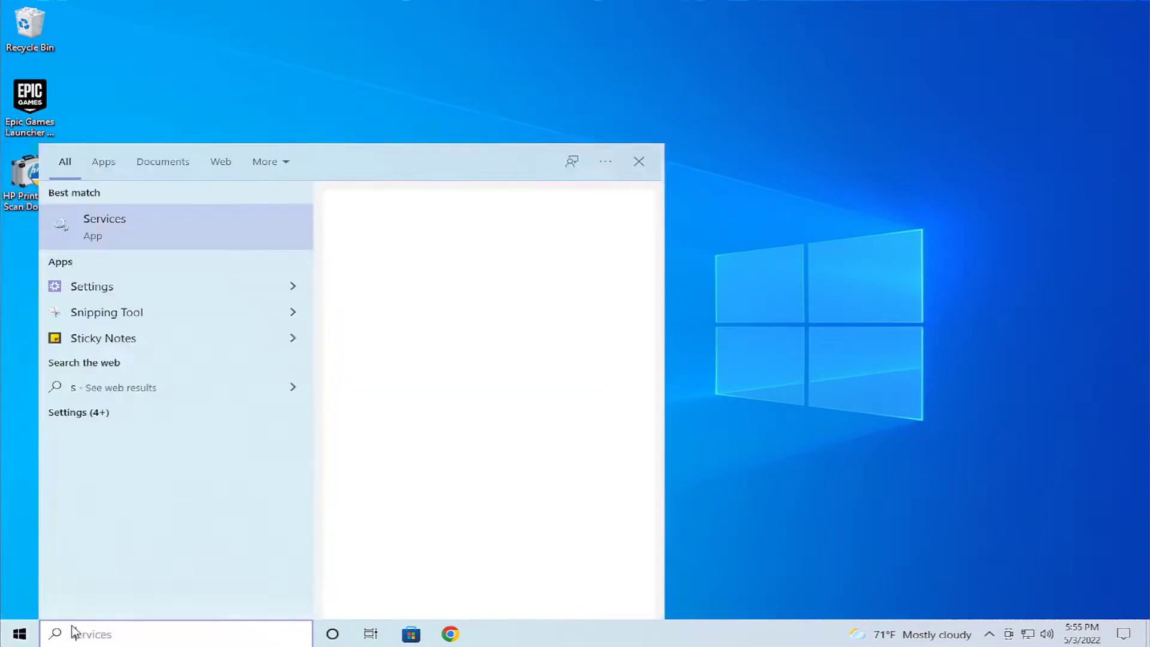
text(setit)
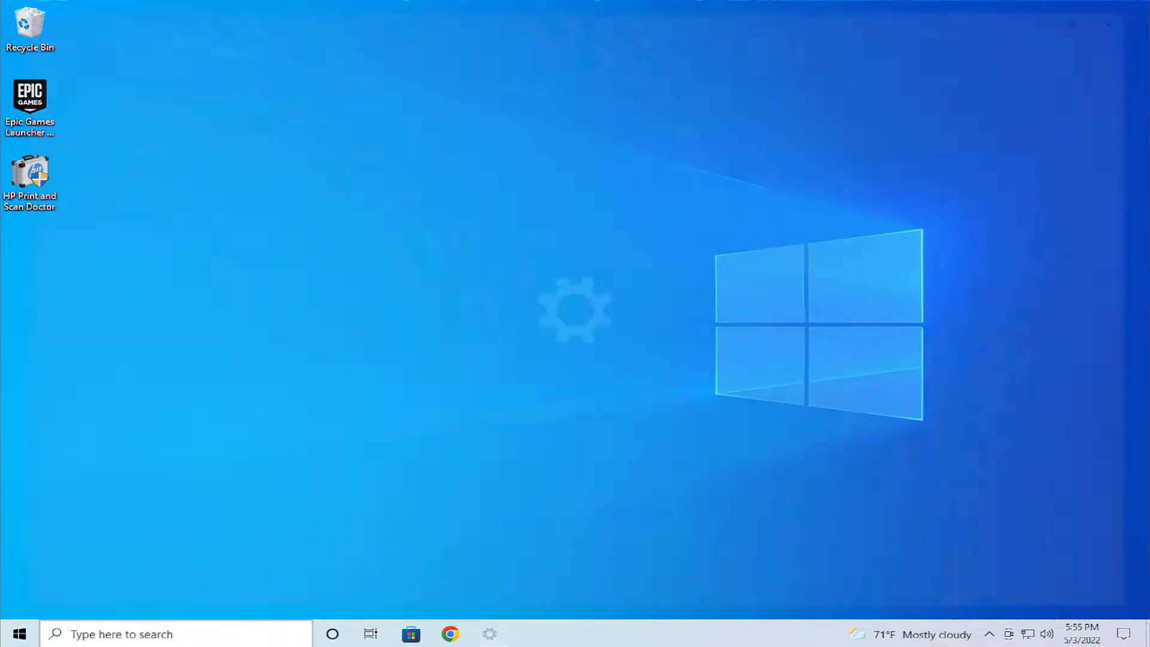
- Go to Apps, then the App execution aliases page under Apps & features
click(489, 633)
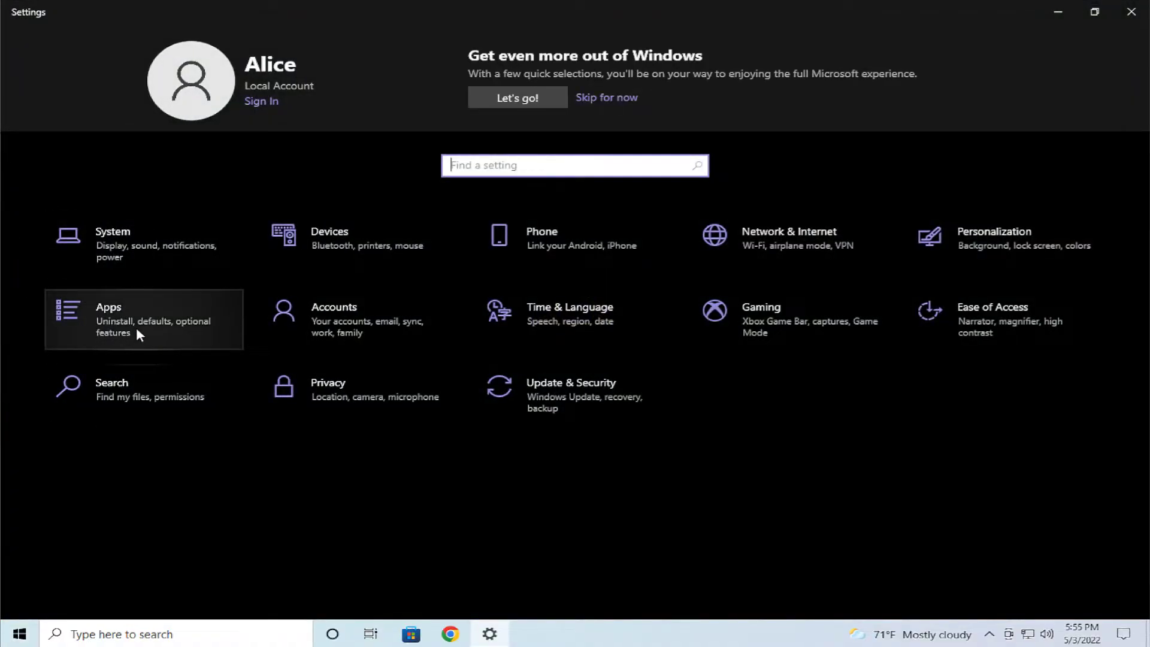
click(108, 306)
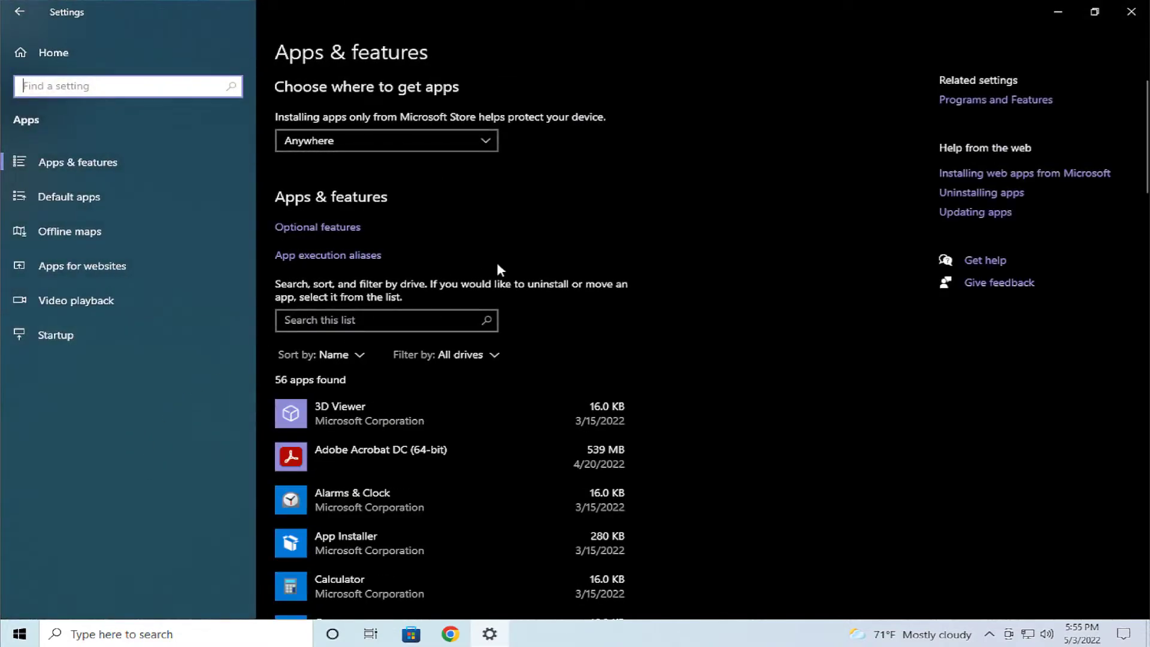
mouse_move(121, 172)
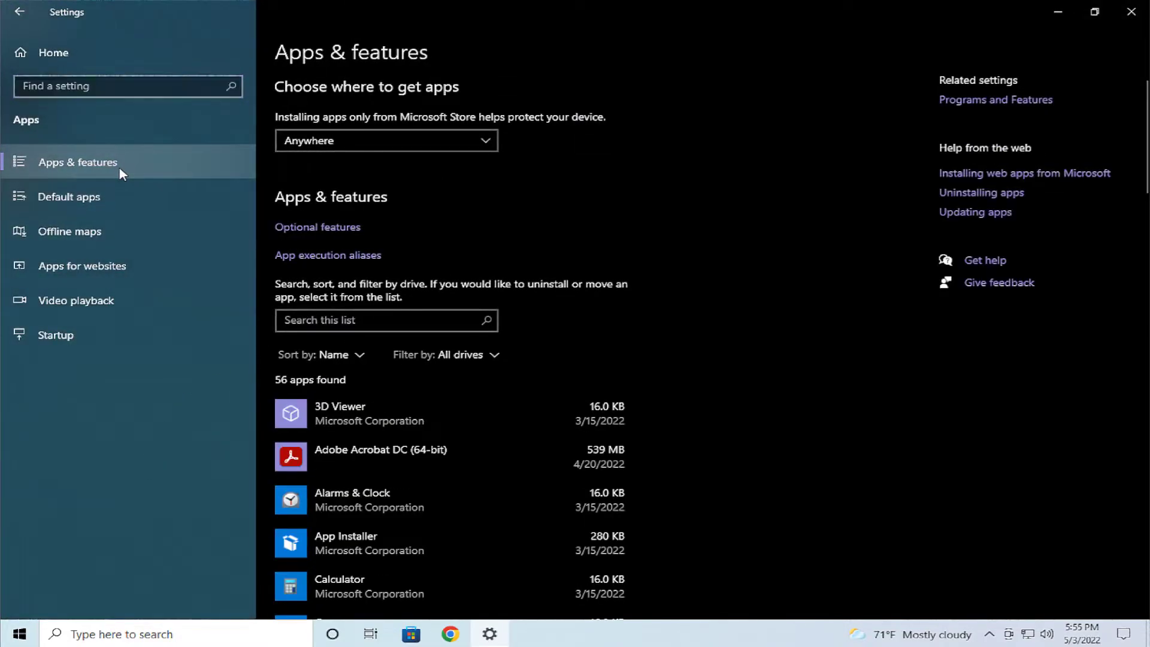
mouse_move(340, 264)
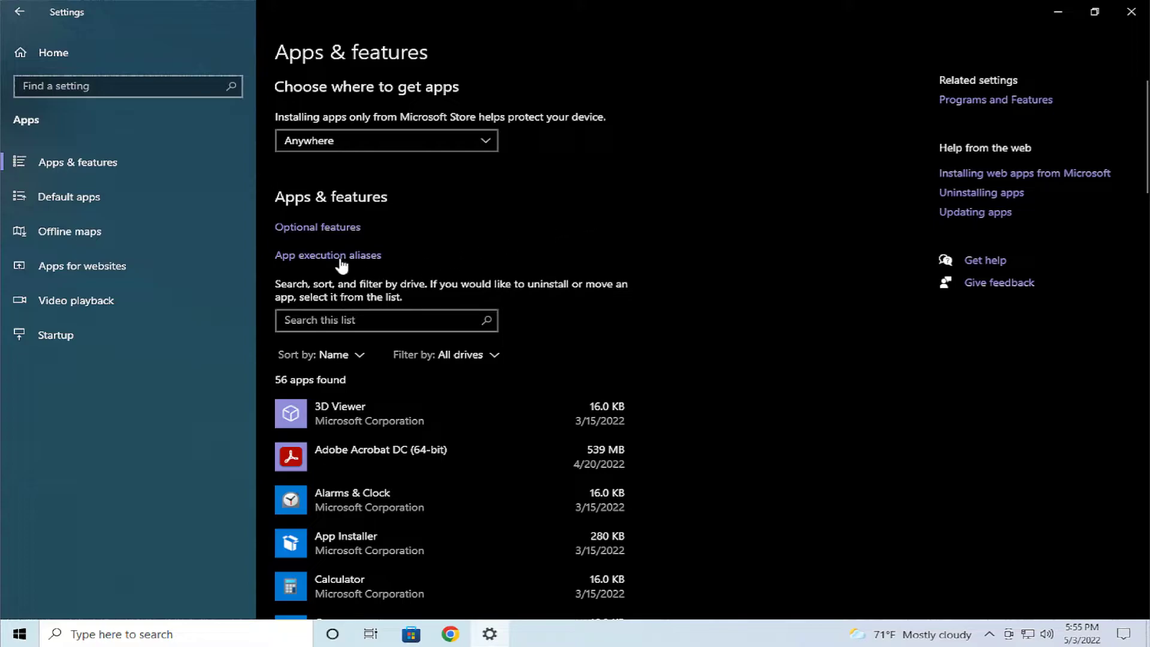
mouse_move(312, 262)
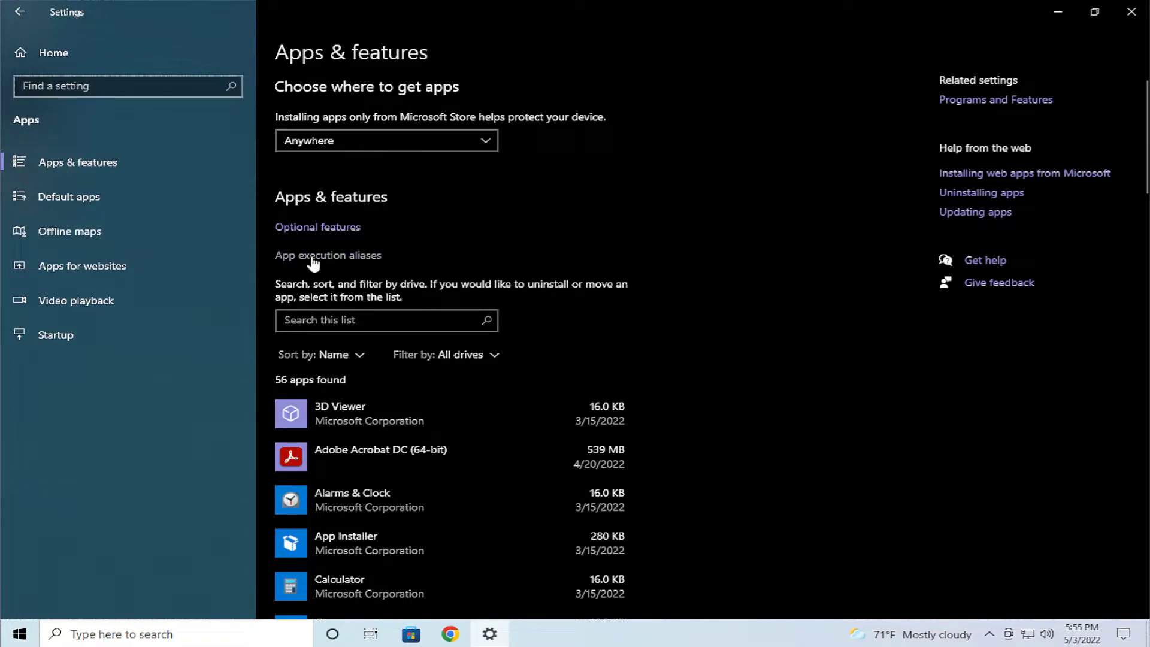
click(328, 255)
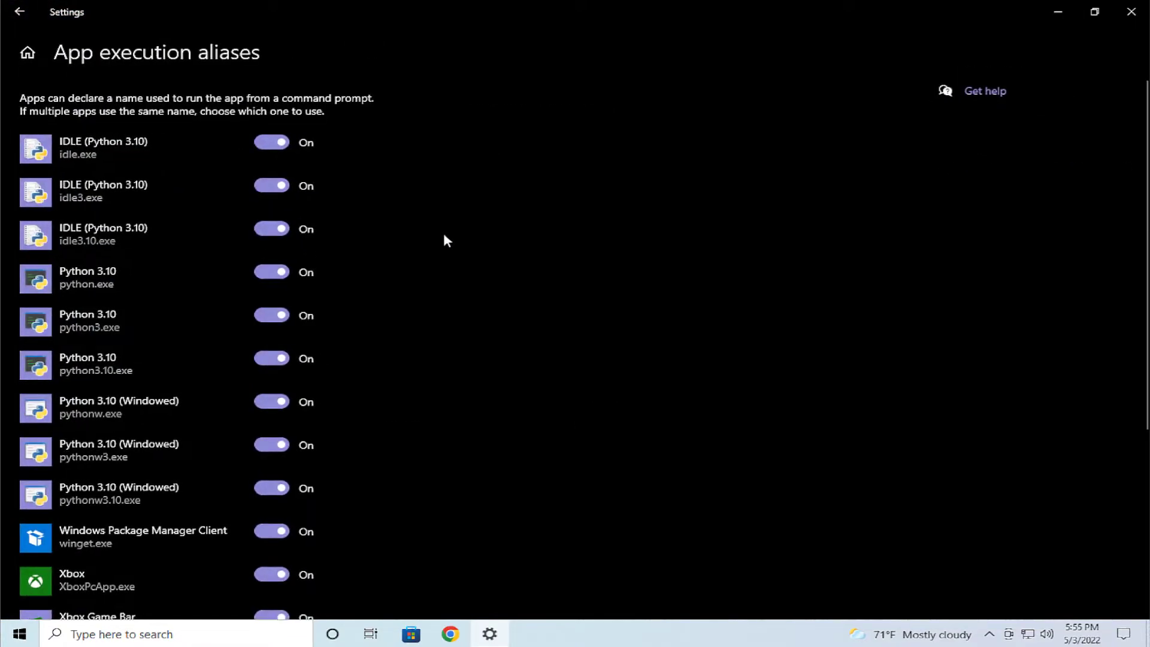
- Turn off the Xbox and Xbox Game Bar alias toggles further down the list
scroll(down, 3)
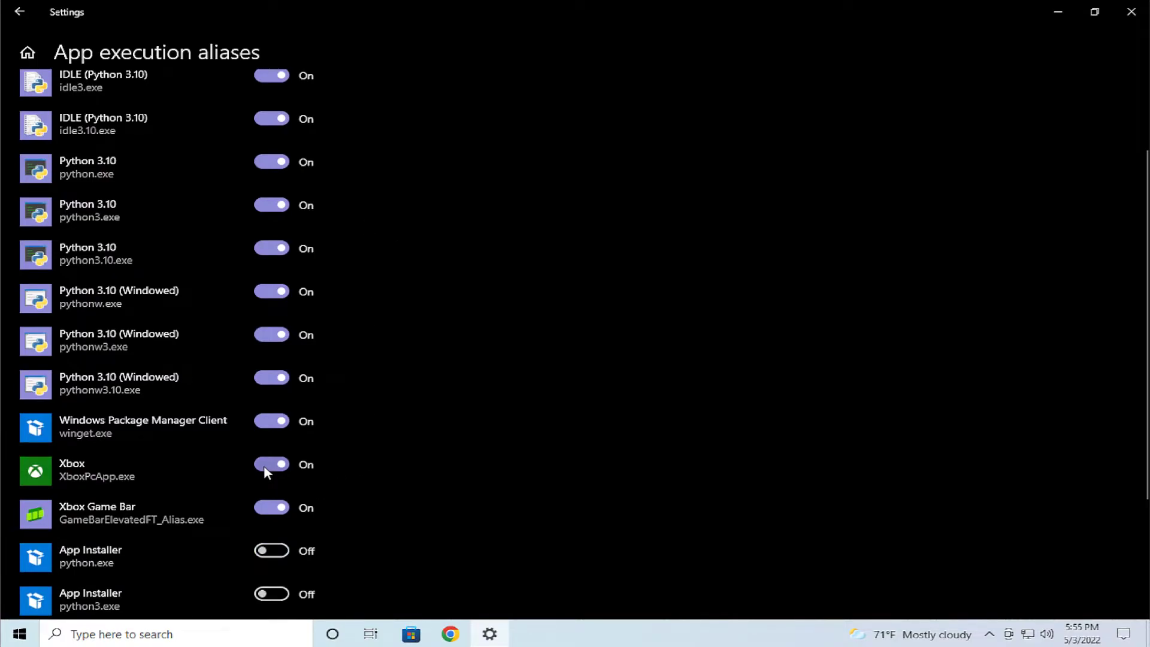
click(271, 463)
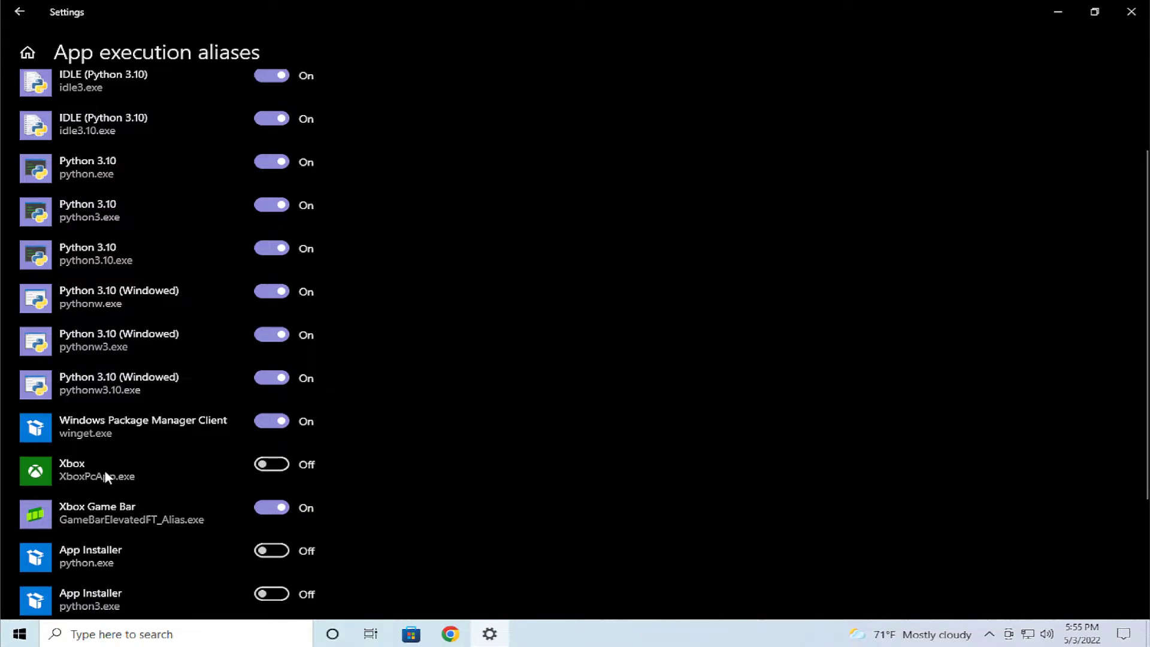
mouse_move(111, 476)
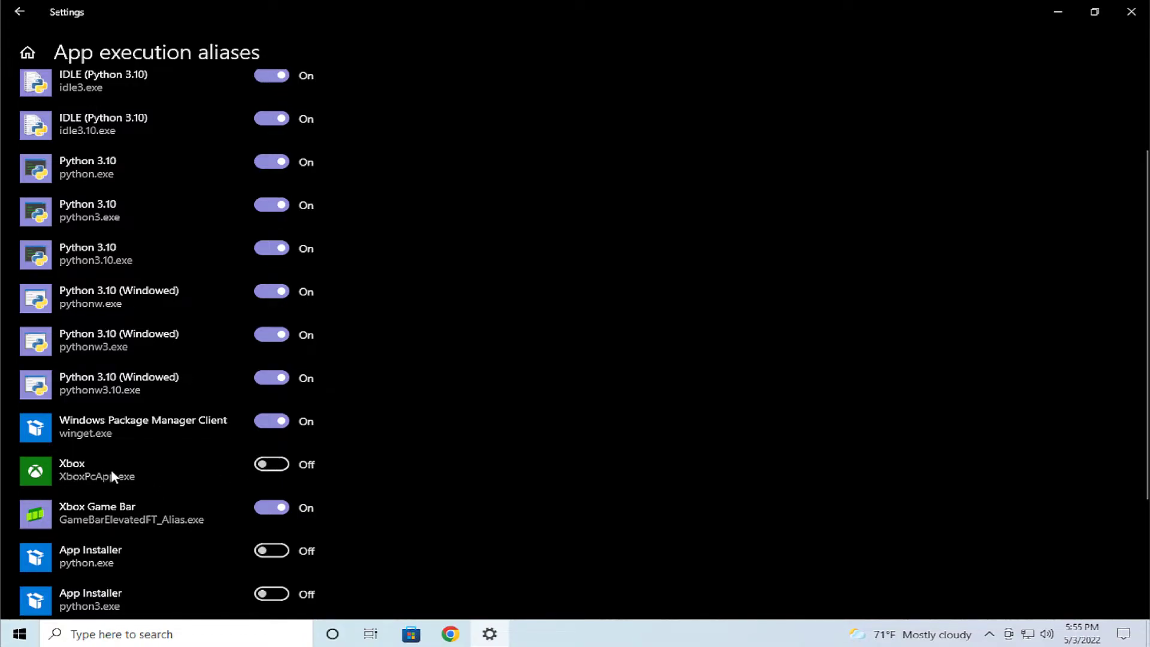
click(271, 507)
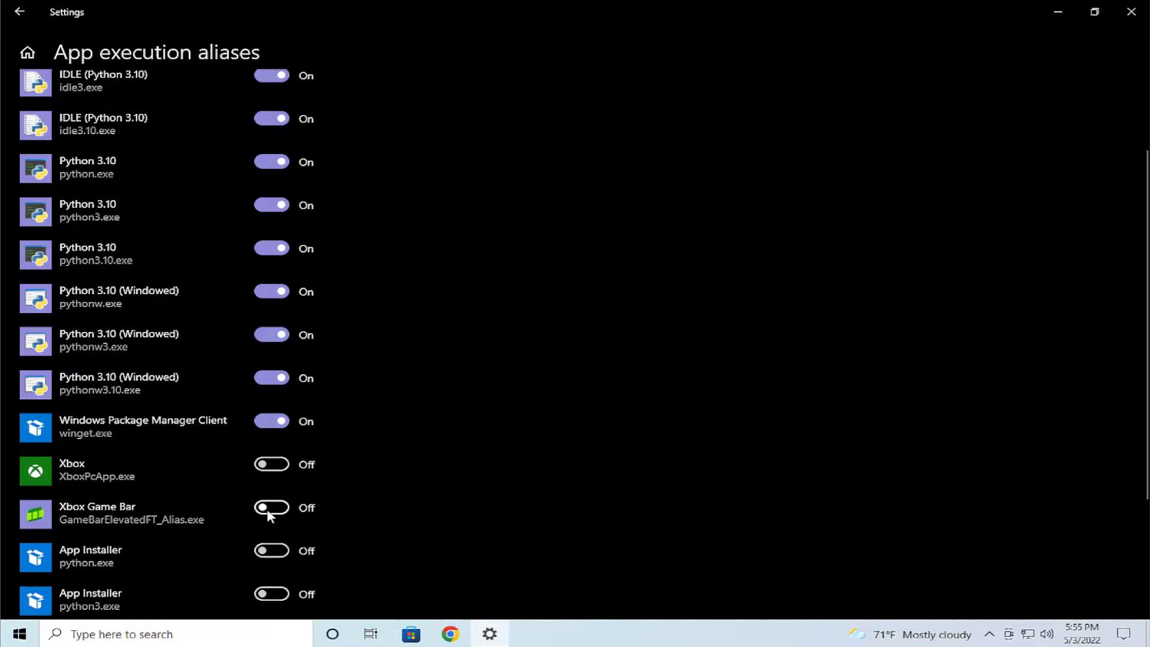
scroll(down, 3)
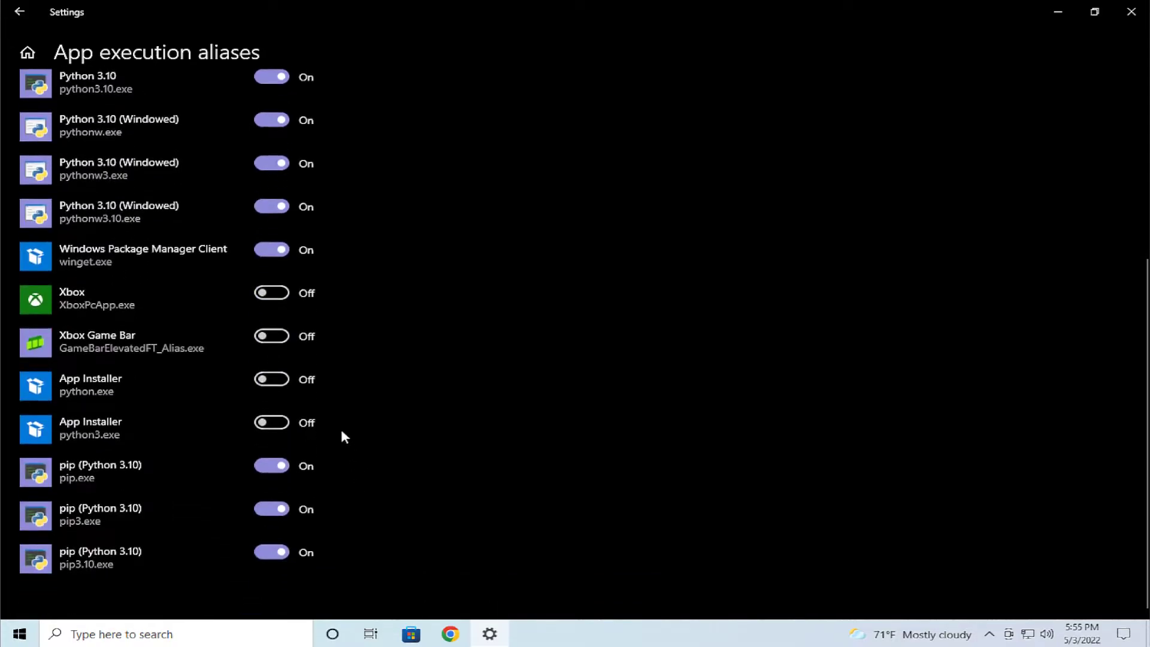
scroll(up, 3)
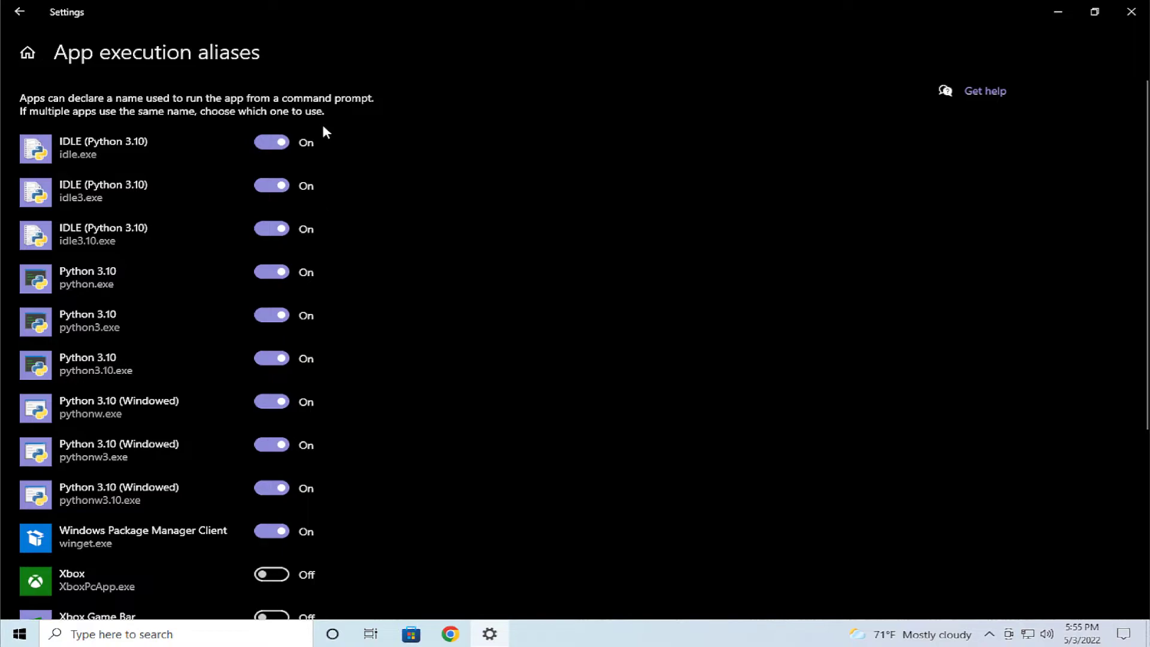
mouse_move(346, 156)
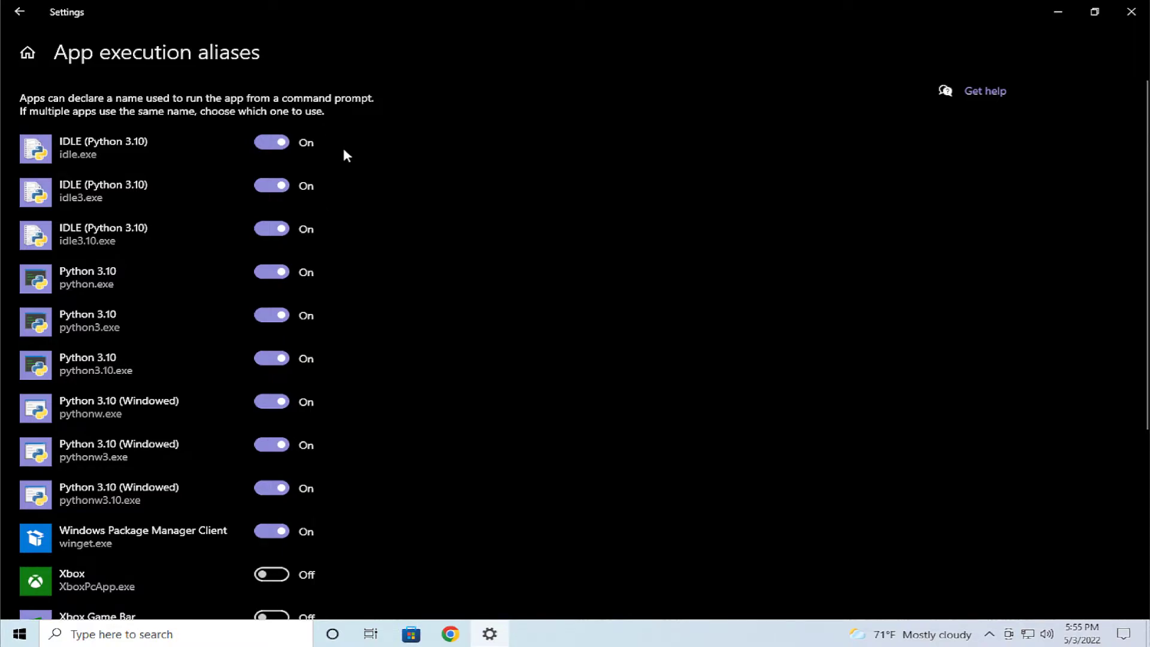
mouse_move(350, 166)
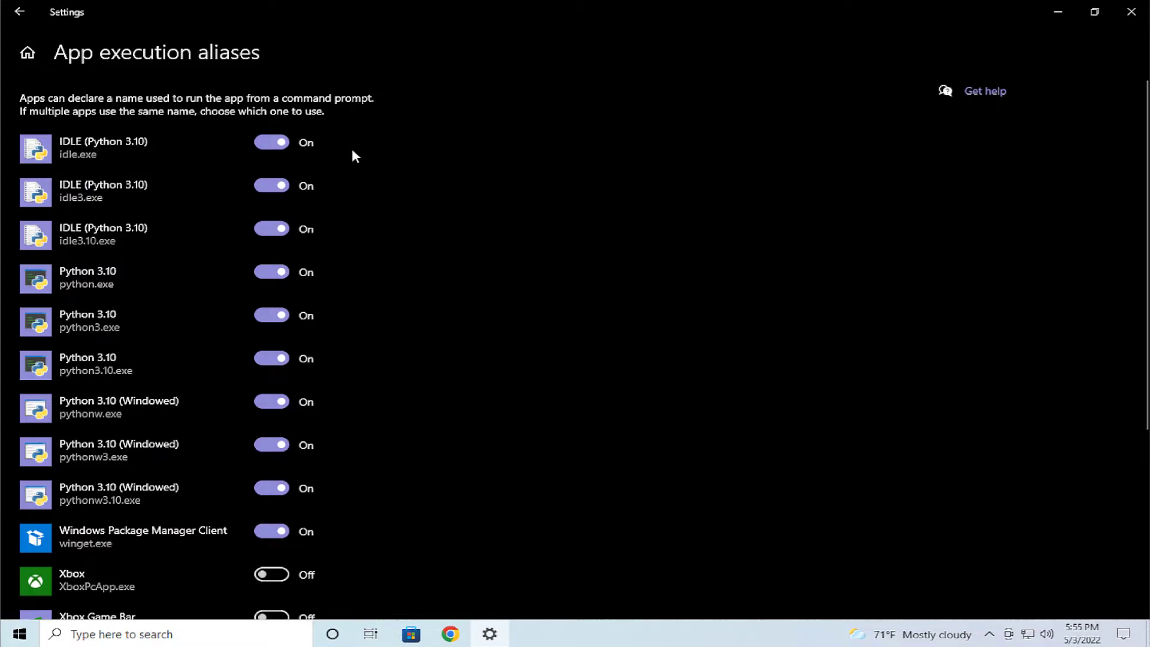
mouse_move(112, 104)
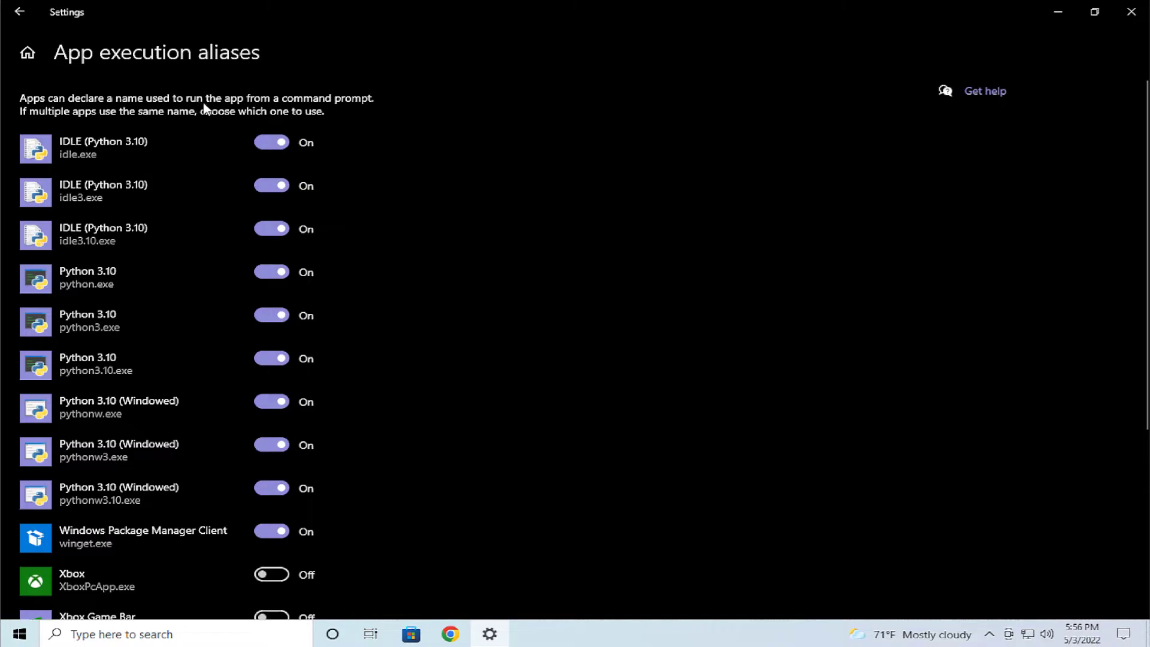
mouse_move(350, 111)
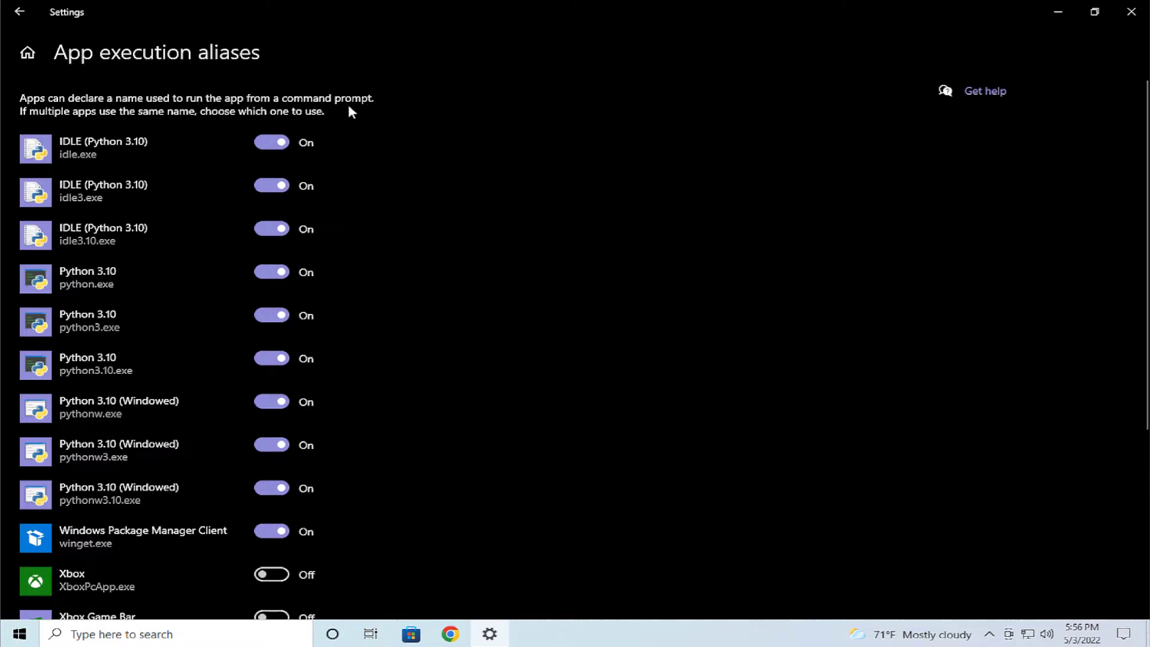
mouse_move(107, 117)
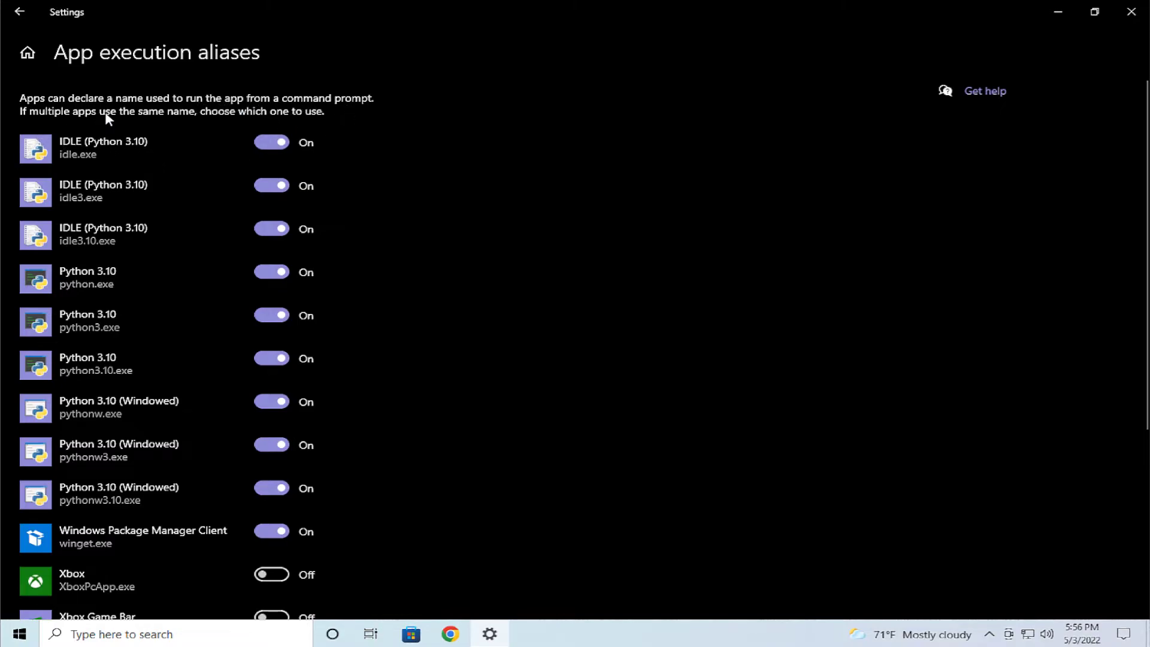
mouse_move(180, 130)
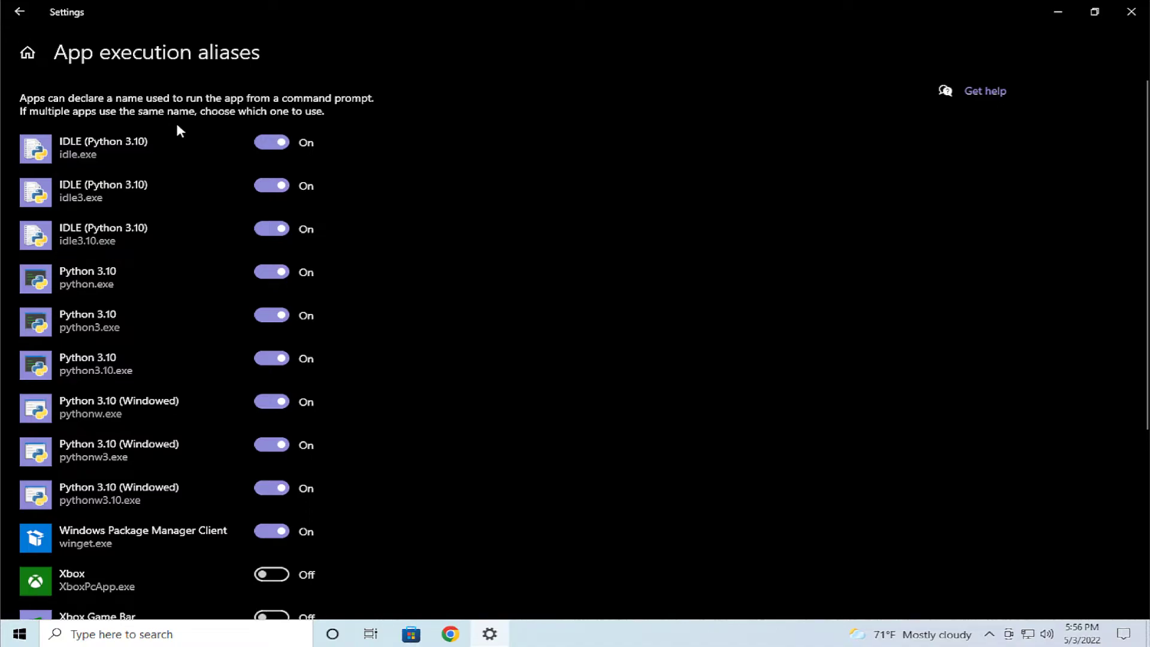
mouse_move(329, 102)
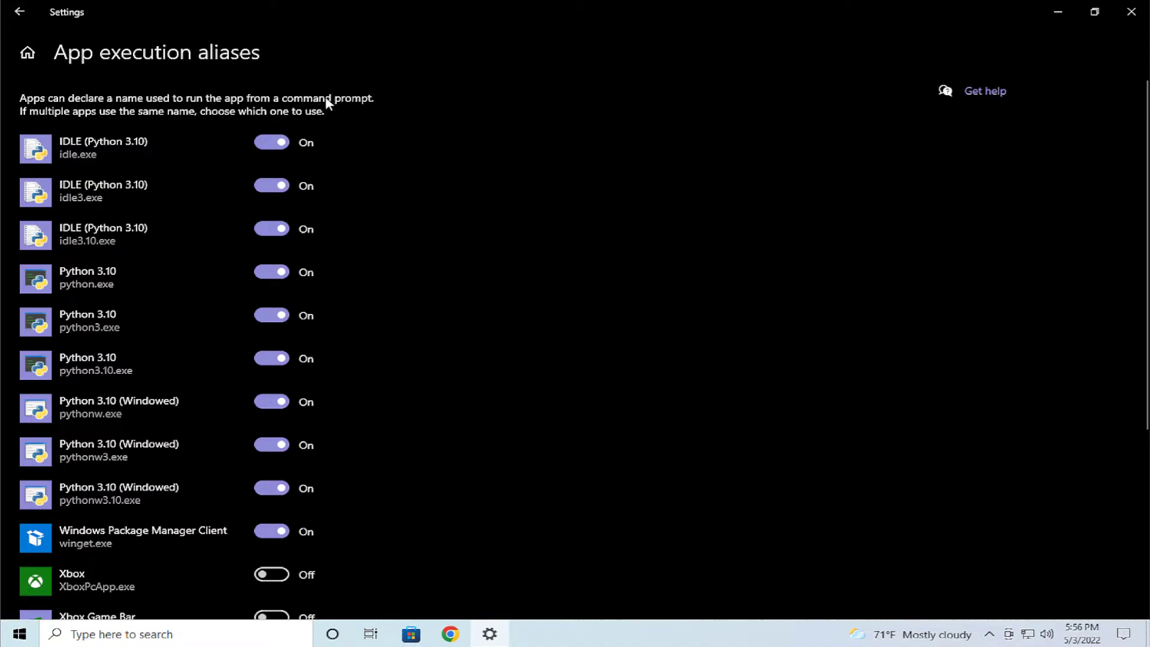
mouse_move(369, 286)
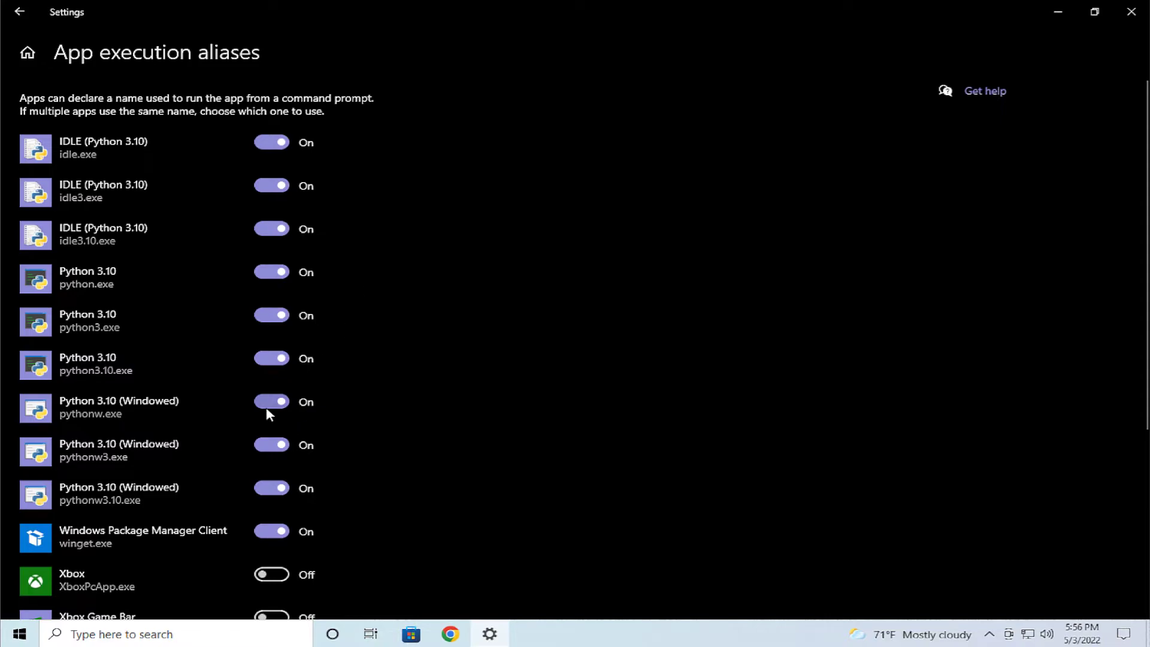
- Turn off the pythonw.exe alias, review the alias list, and close Settings
click(272, 401)
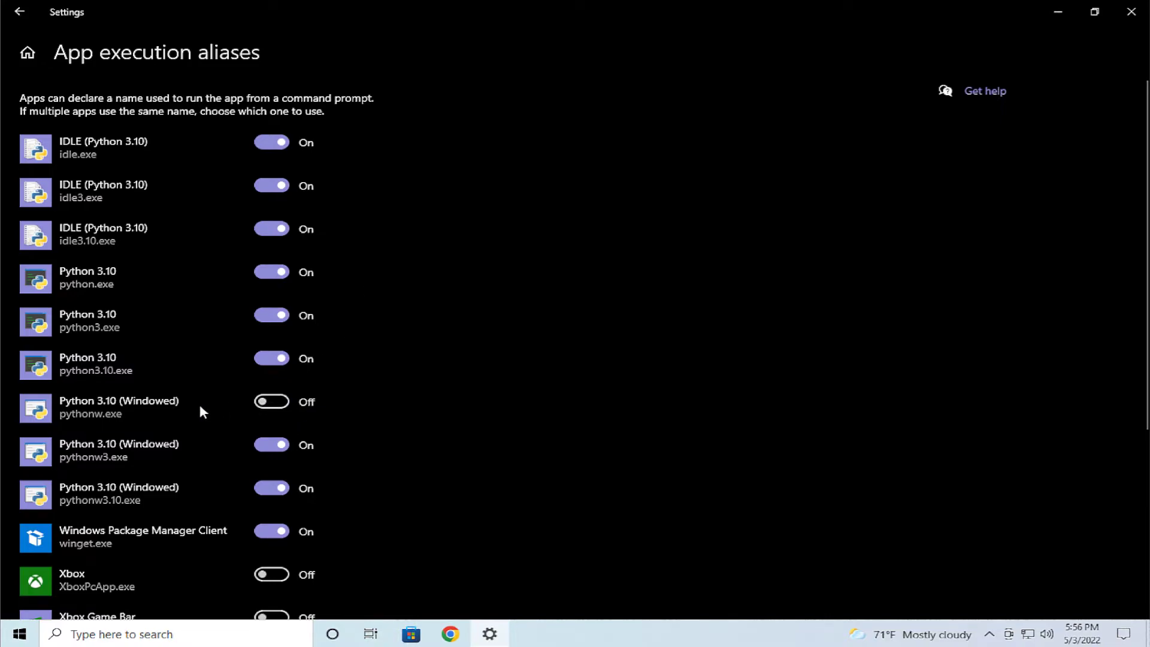
mouse_move(188, 407)
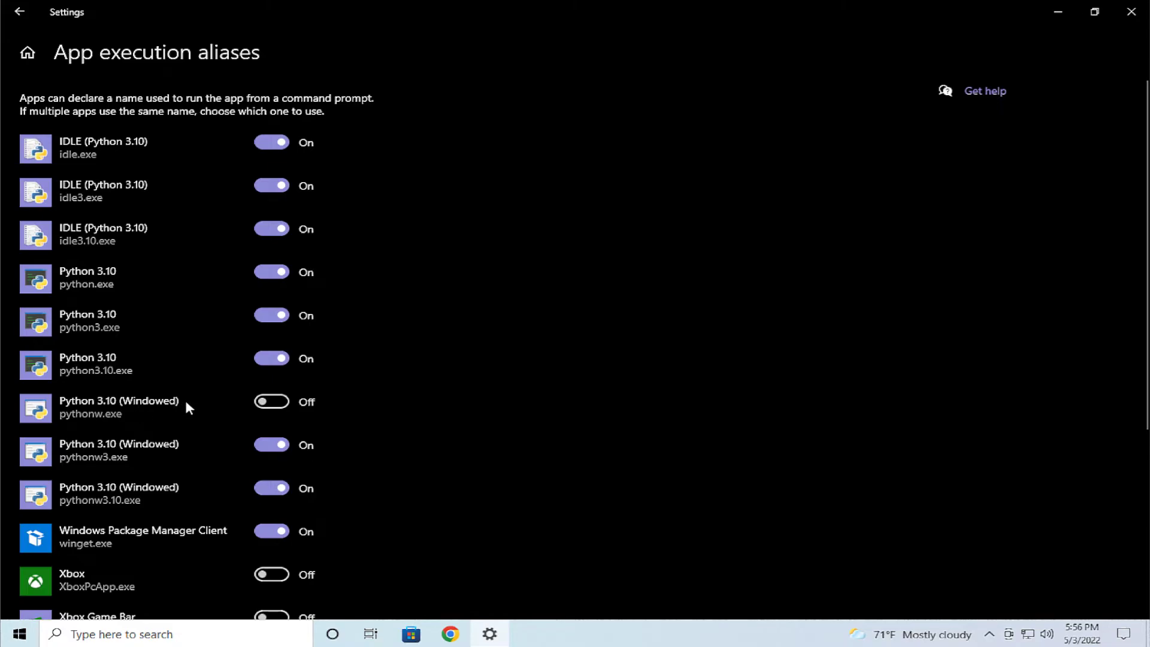
mouse_move(229, 409)
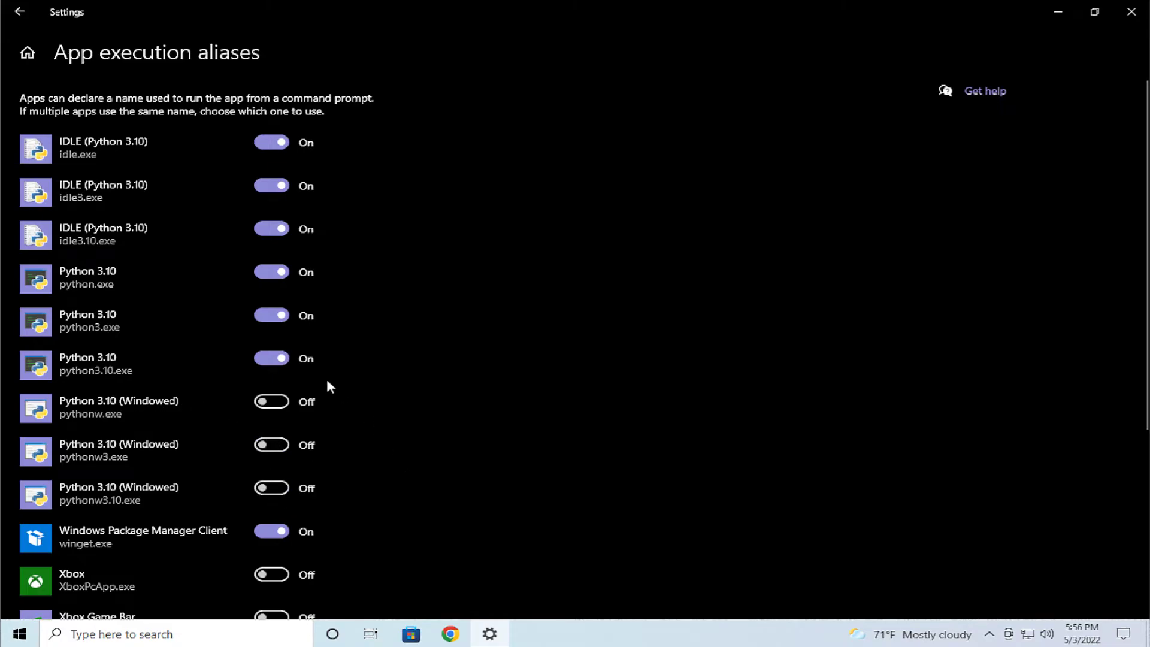
mouse_move(120, 320)
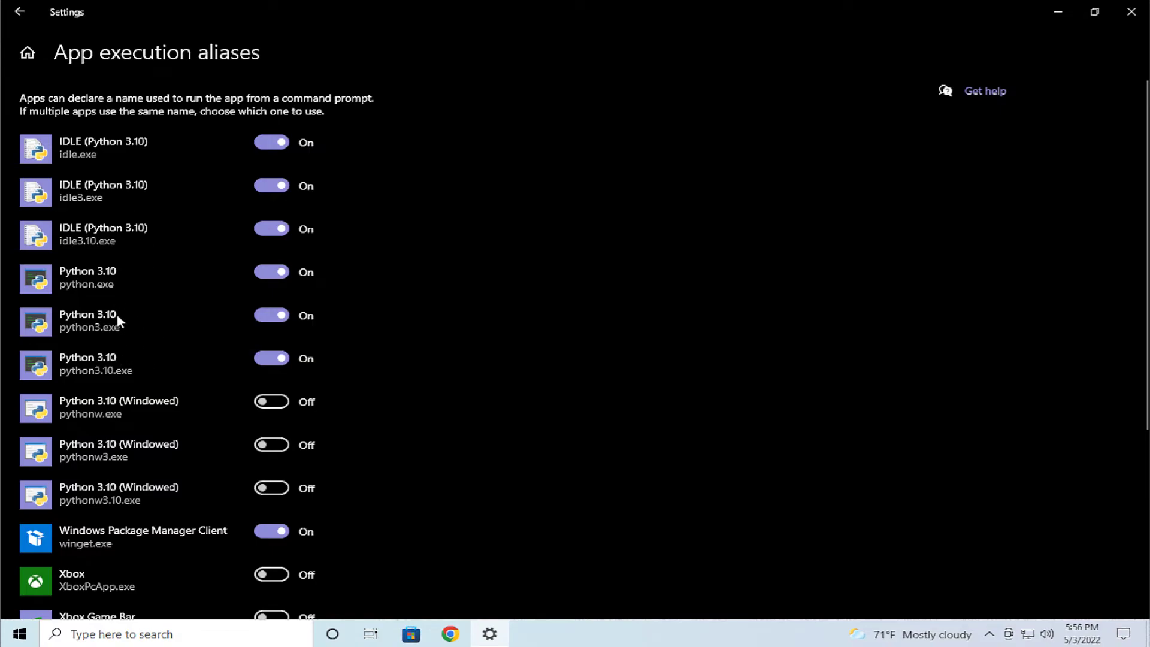
mouse_move(121, 330)
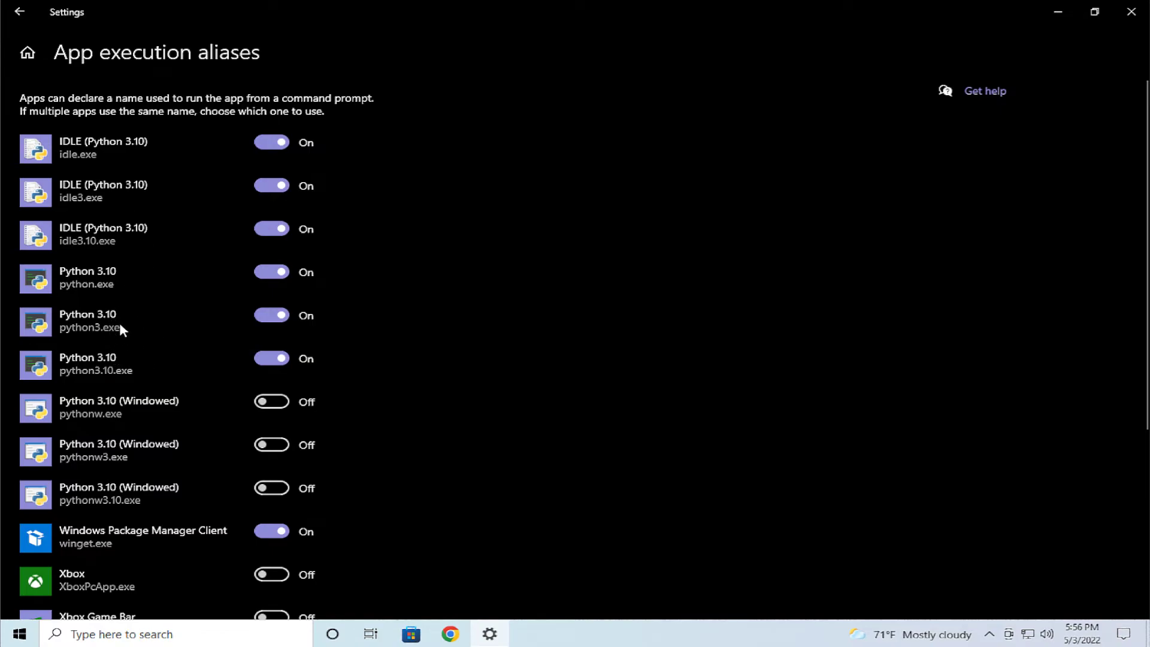
mouse_move(145, 285)
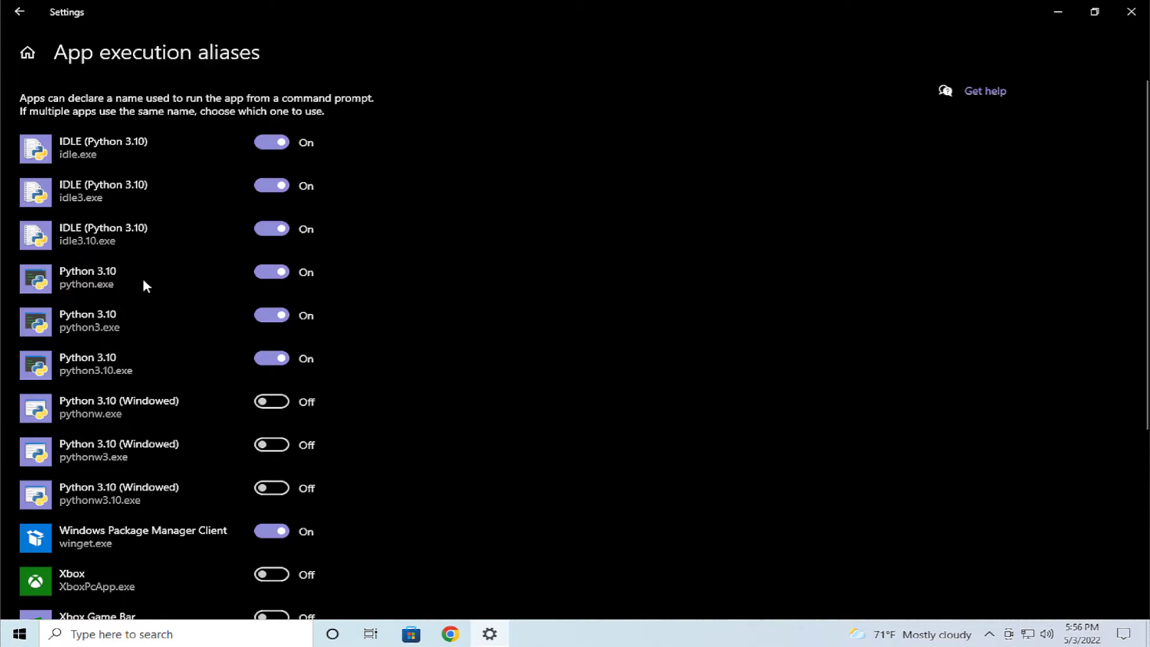
mouse_move(144, 346)
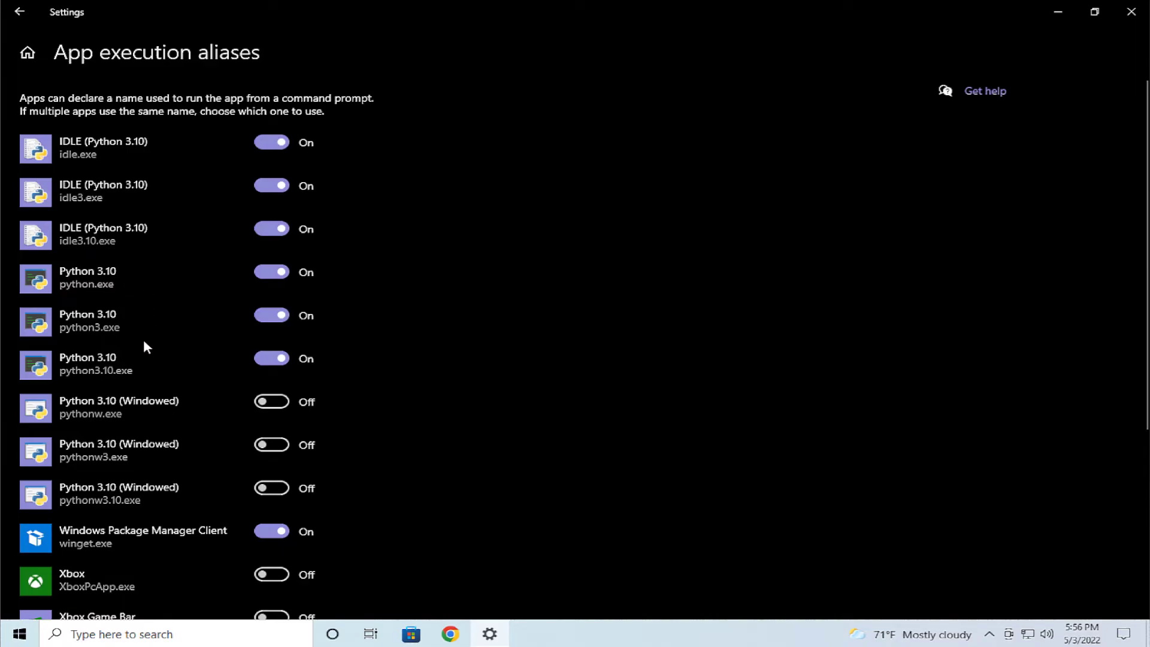
scroll(down, 3)
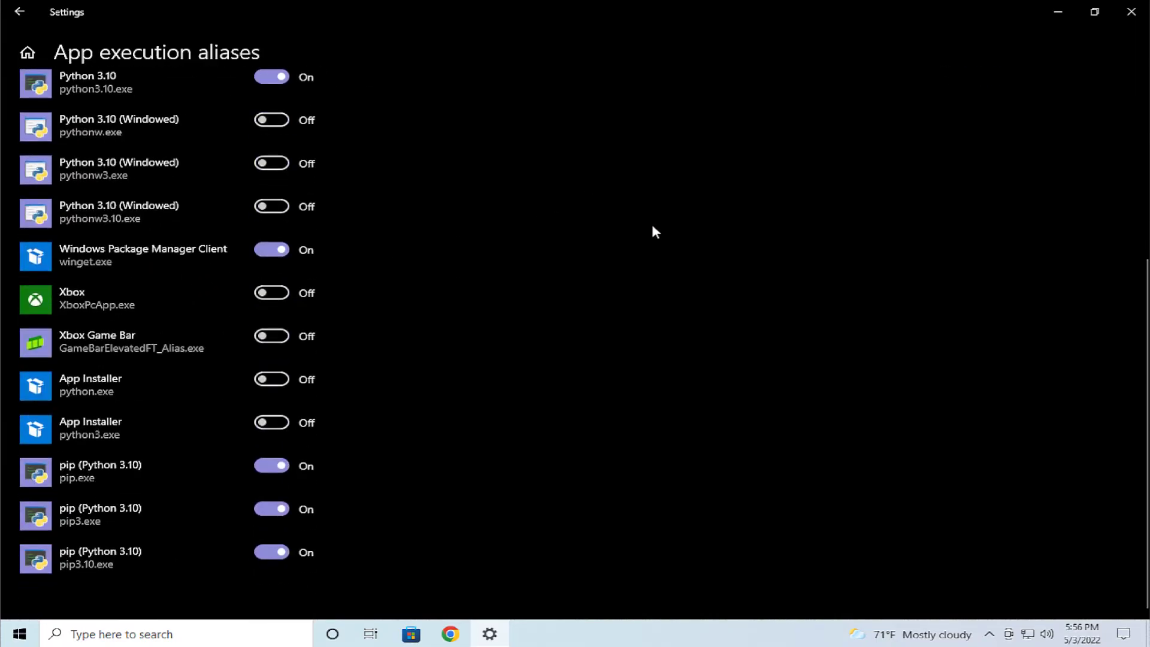
scroll(up, 3)
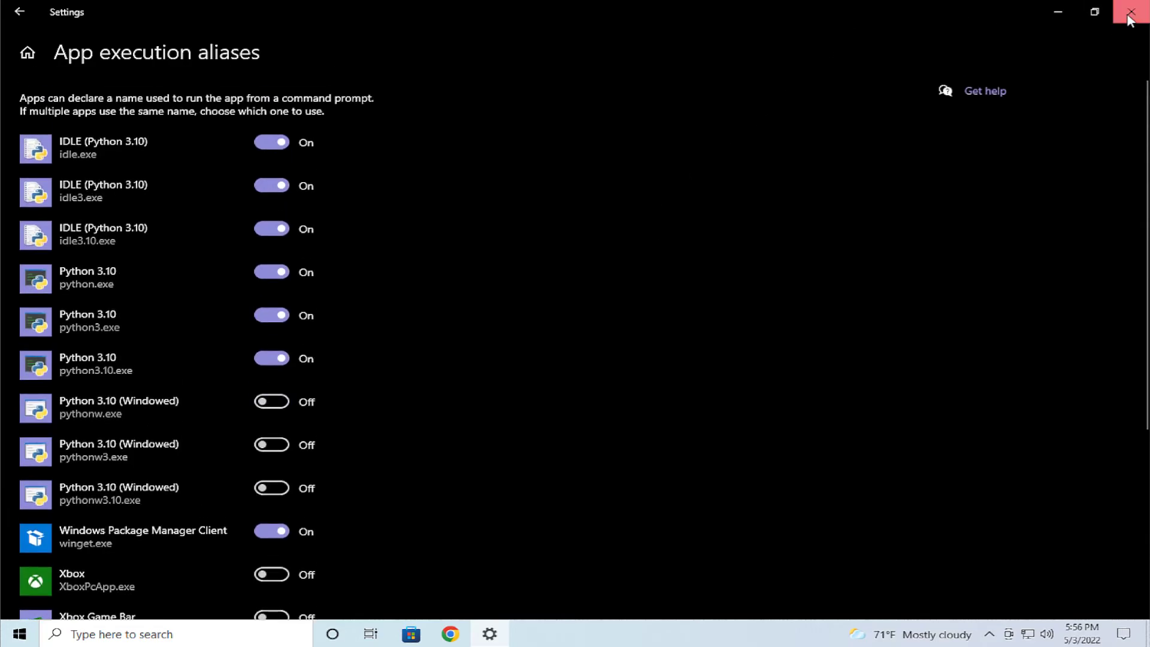
click(1135, 12)
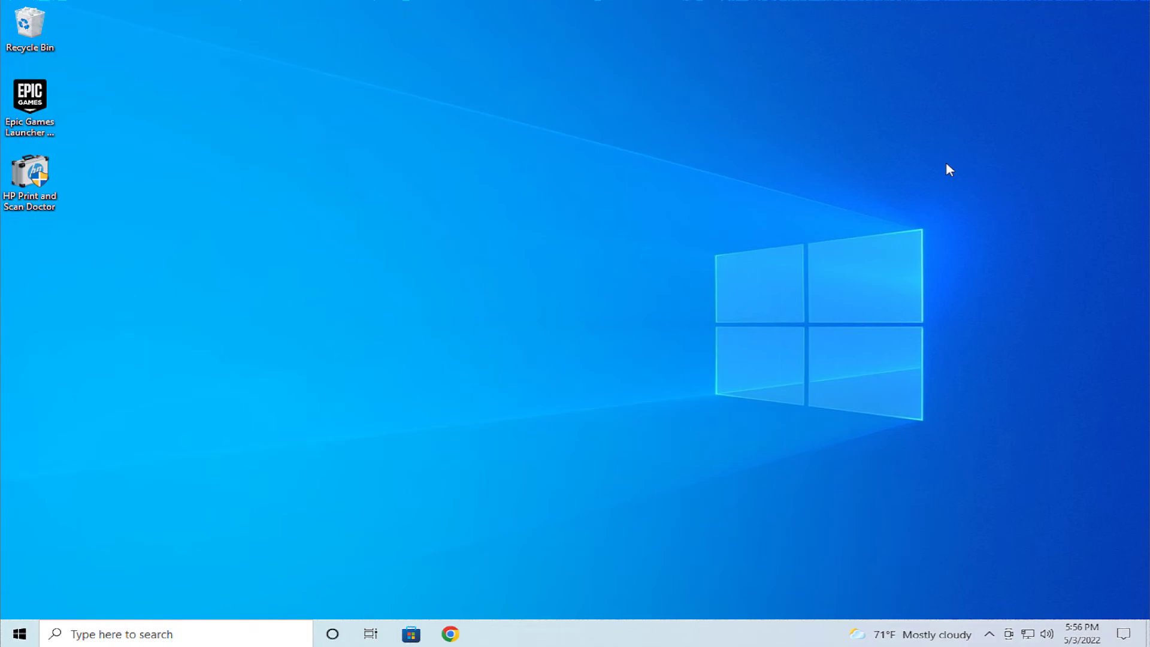
mouse_move(862, 213)
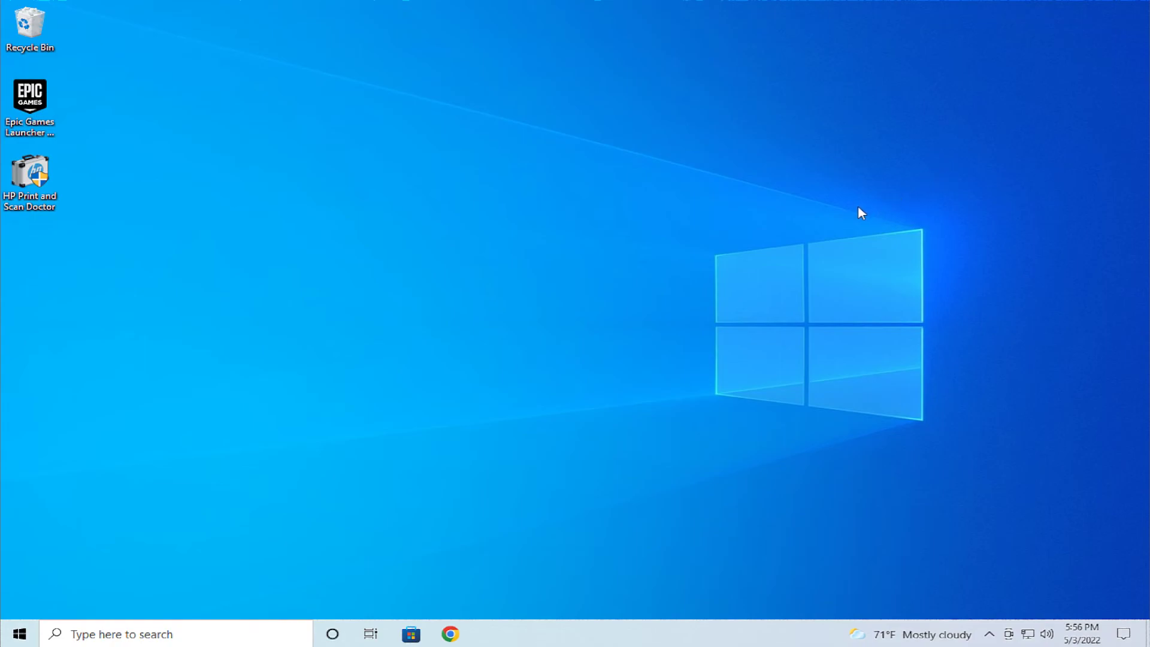